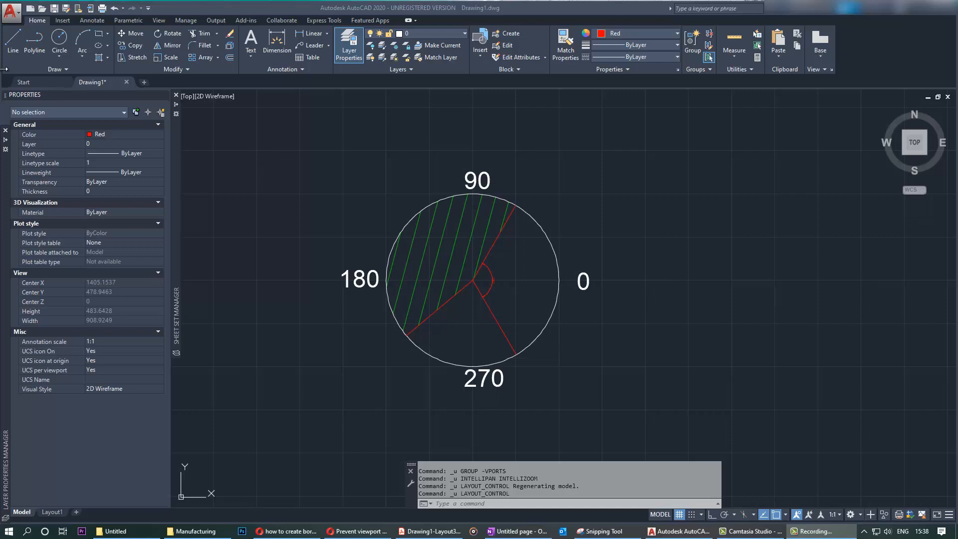
mouse_move(7, 67)
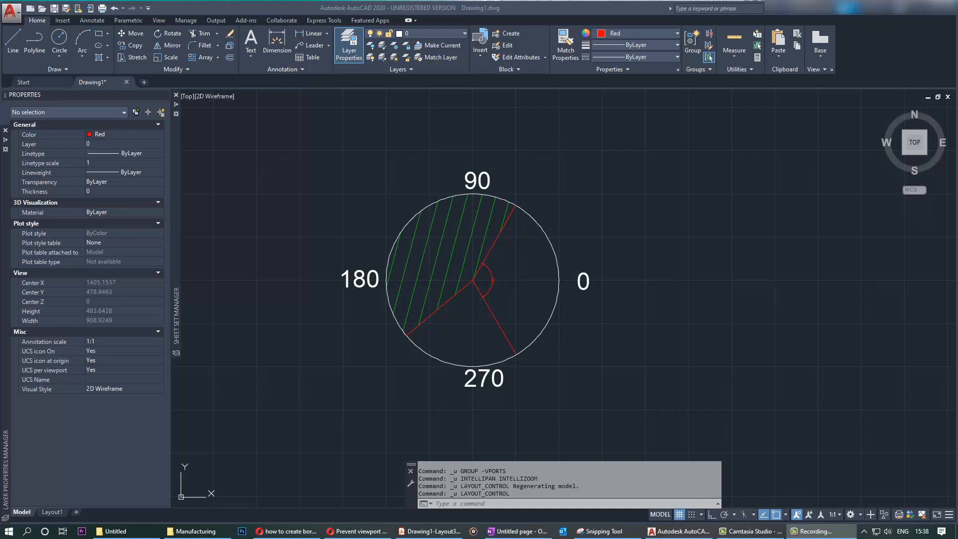
mouse_move(489, 239)
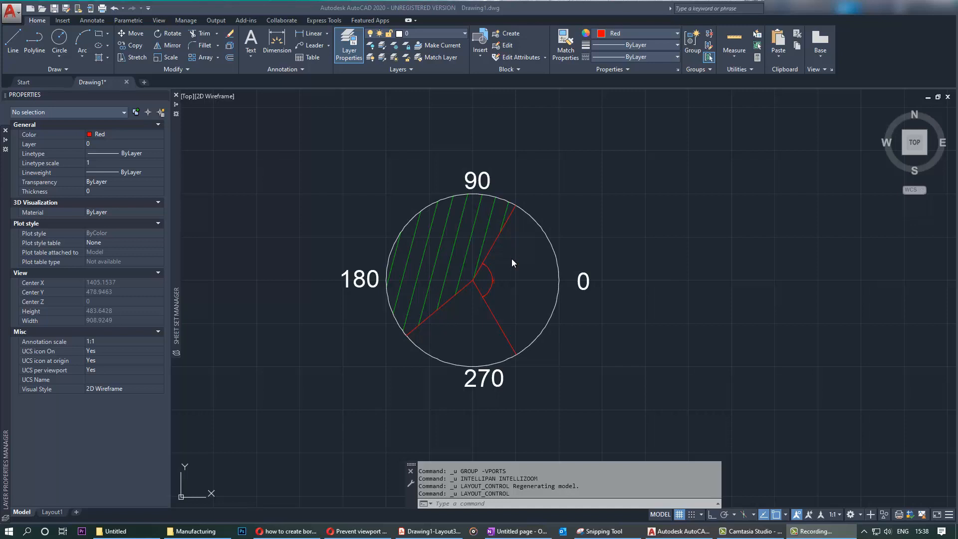
mouse_move(478, 262)
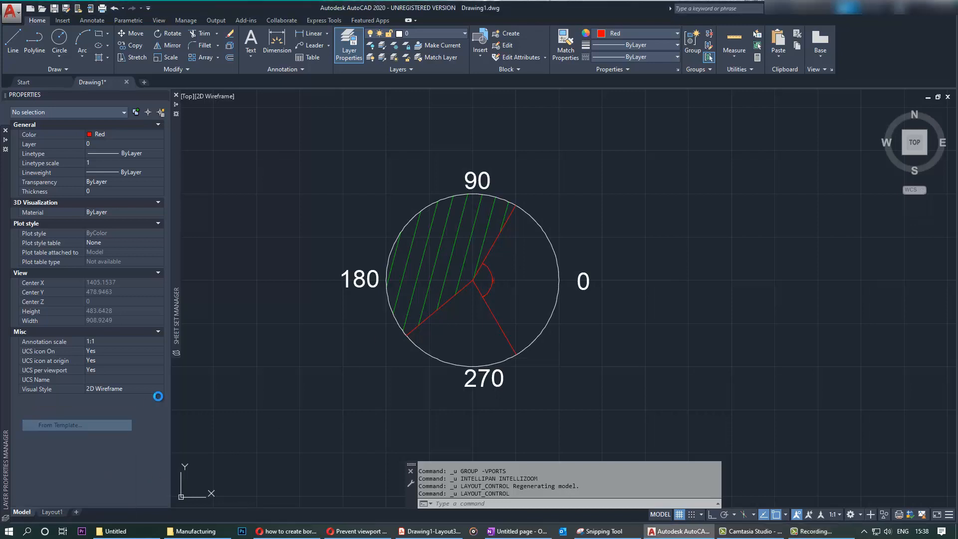
Create a new layout from the Manufacturing Metric template with the ISO A3 Title Block
left_click(77, 425)
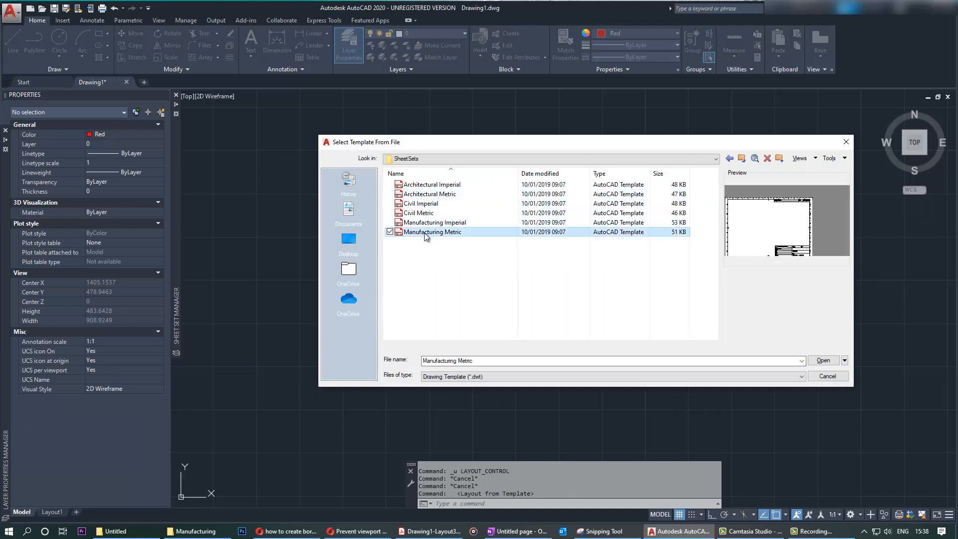
left_click(823, 360)
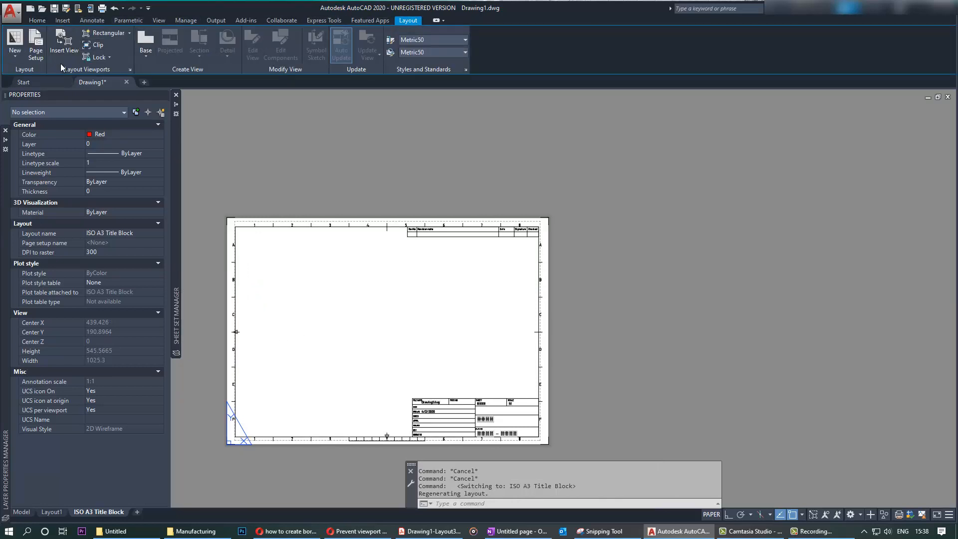
Draw a rectangular viewport from the frame's top-left corner to above the title block
left_click(129, 32)
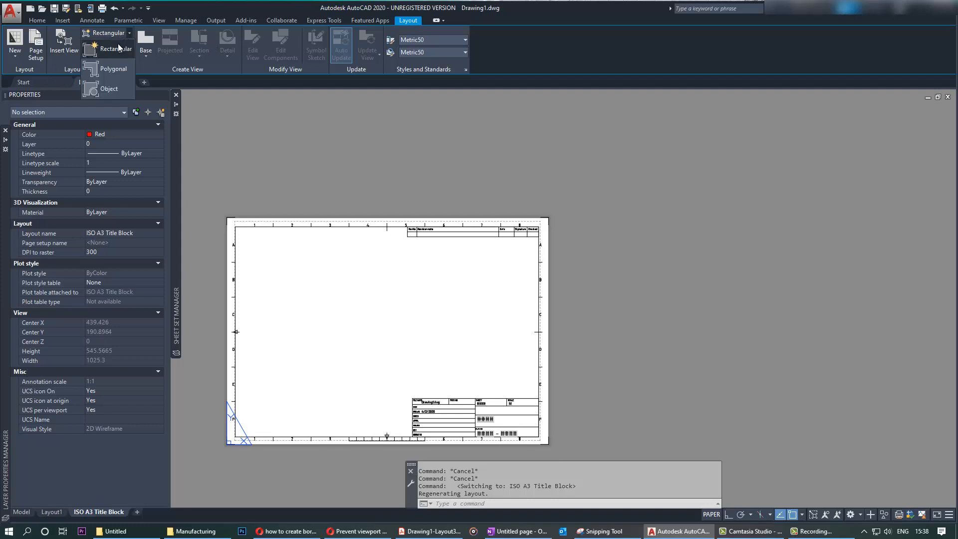
left_click(116, 48)
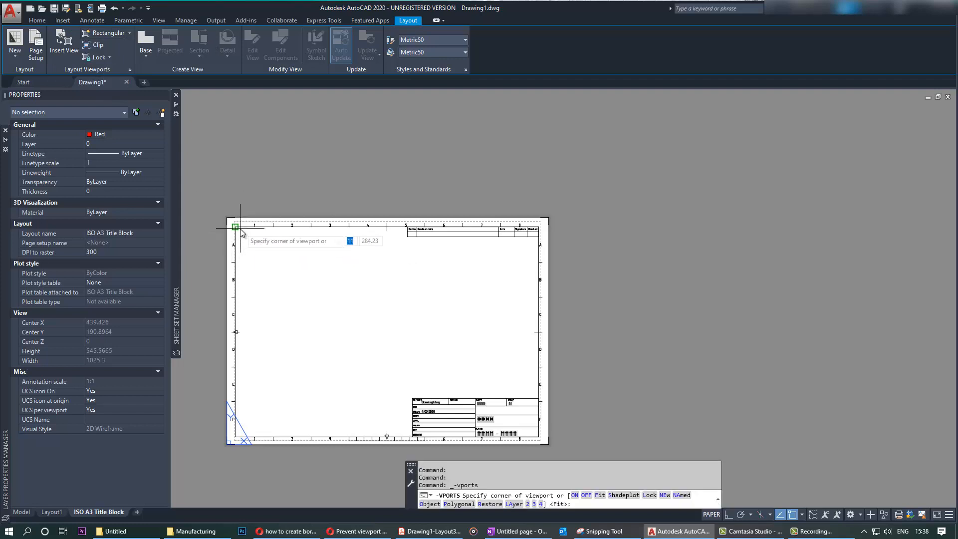
left_click(235, 227)
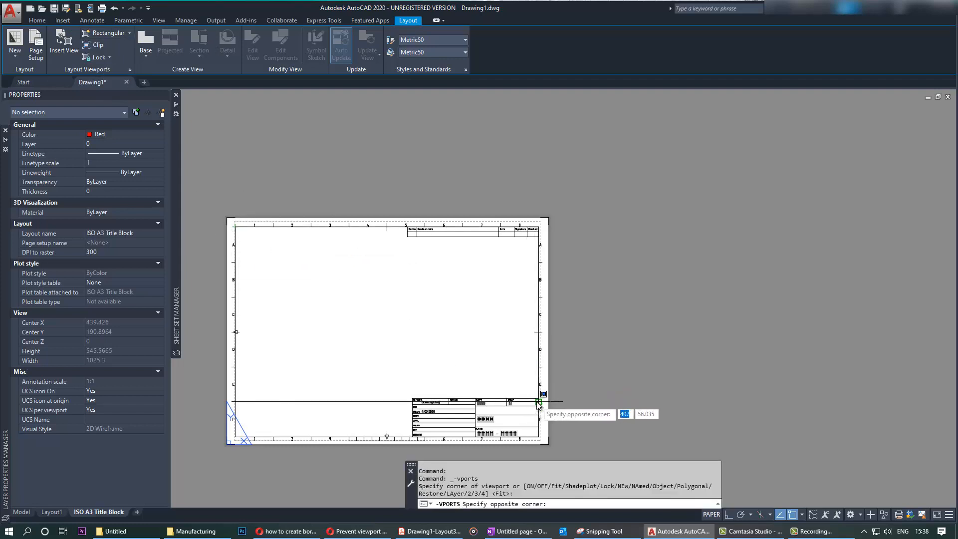
left_click(550, 232)
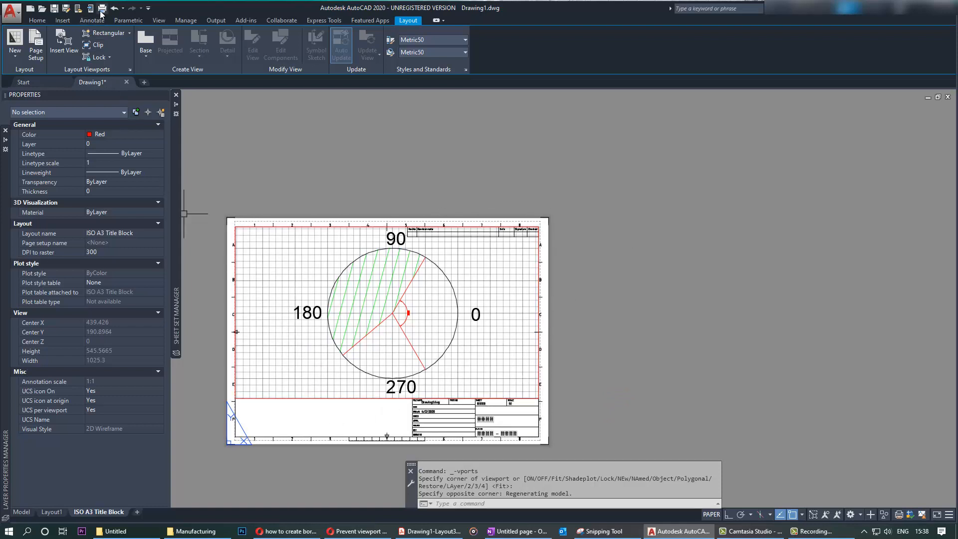
left_click(102, 7)
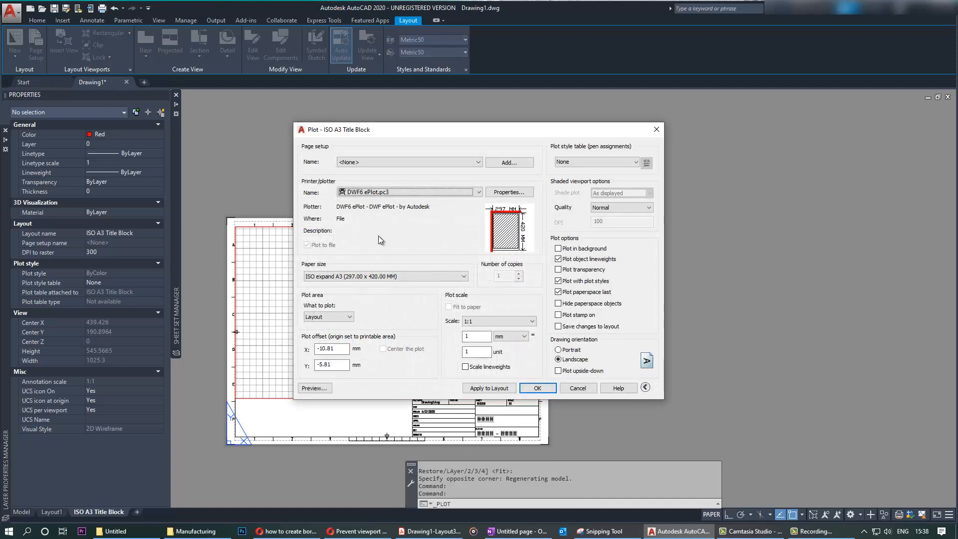
left_click(314, 387)
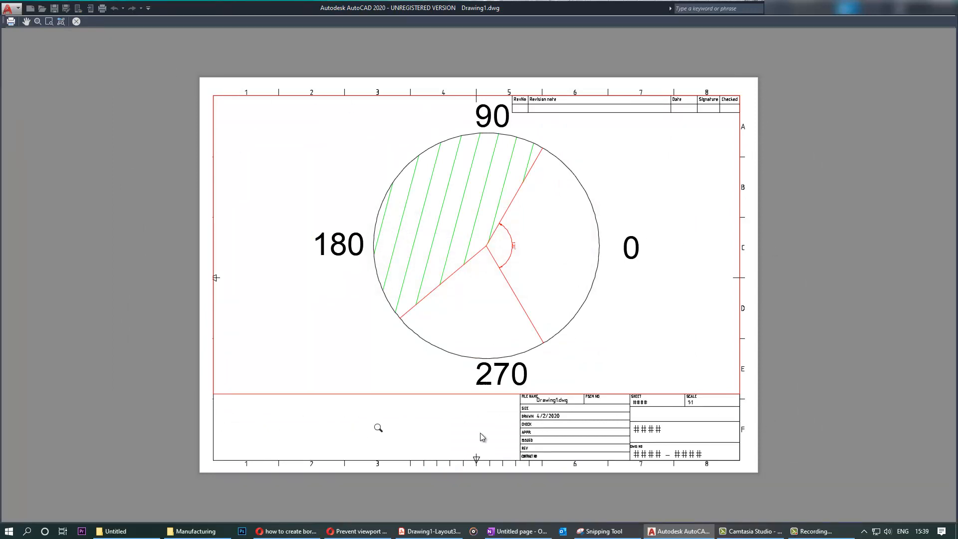
mouse_move(78, 26)
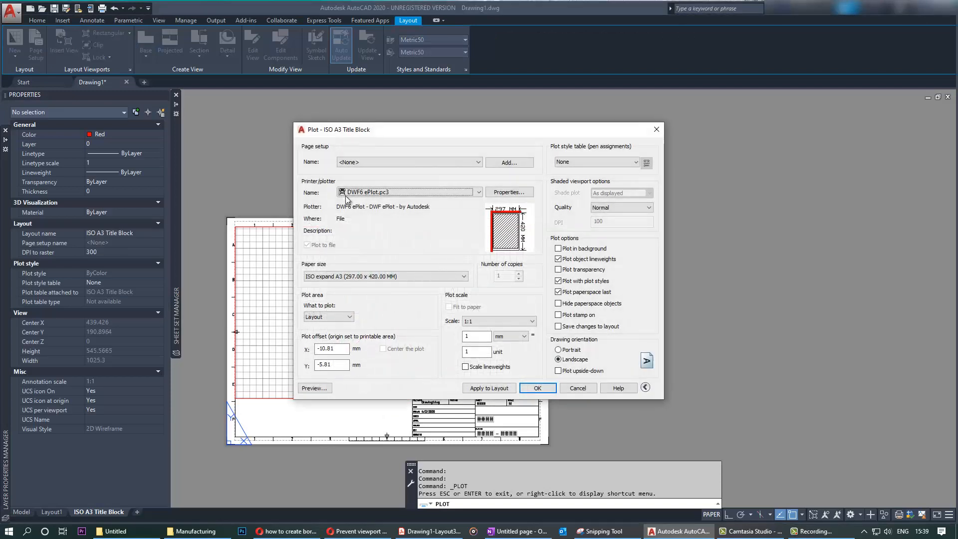
left_click(537, 387)
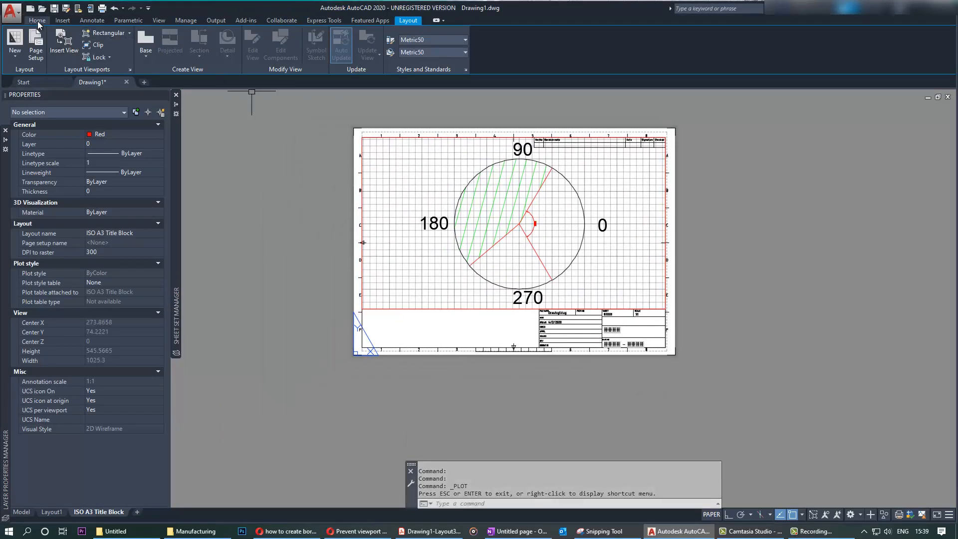
Add a new layer named ViewPort in the Layer Properties list
left_click(37, 20)
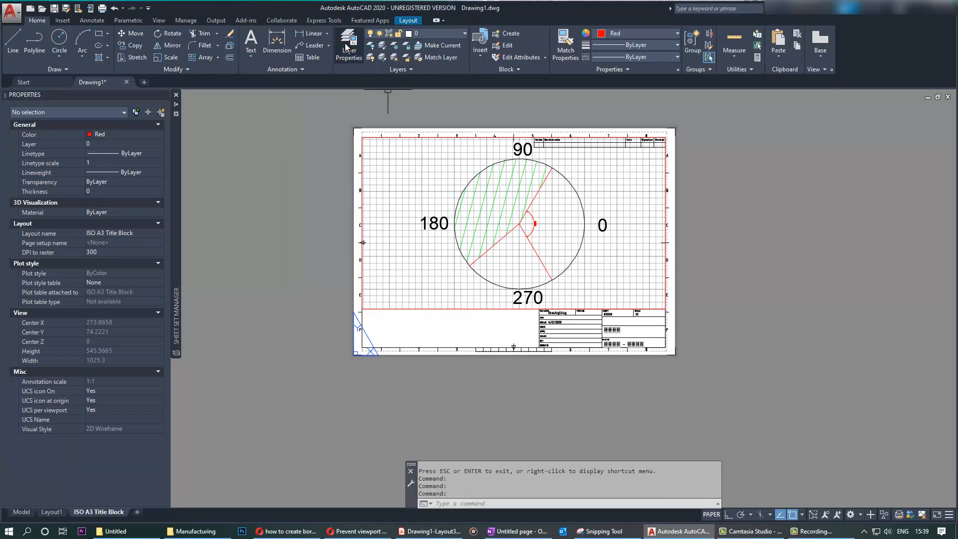
left_click(349, 45)
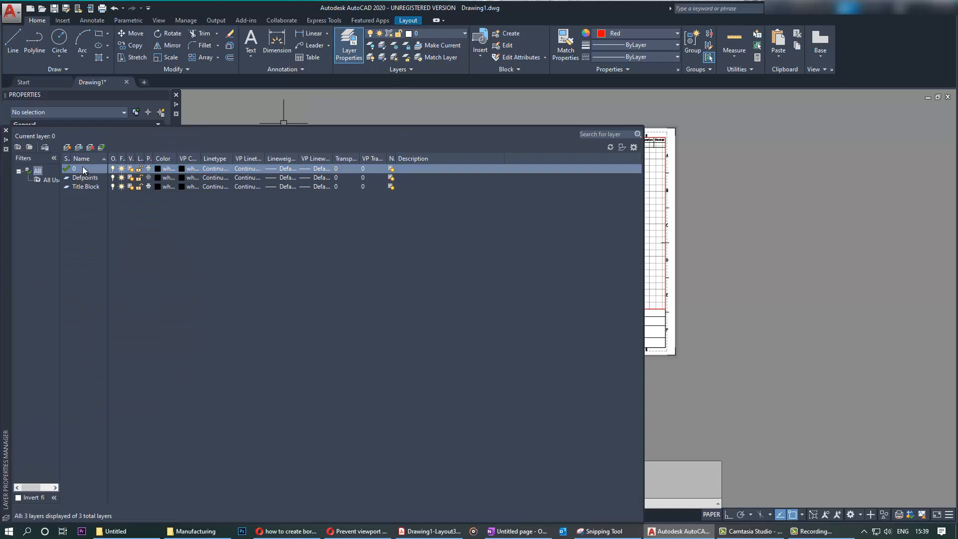
mouse_move(91, 197)
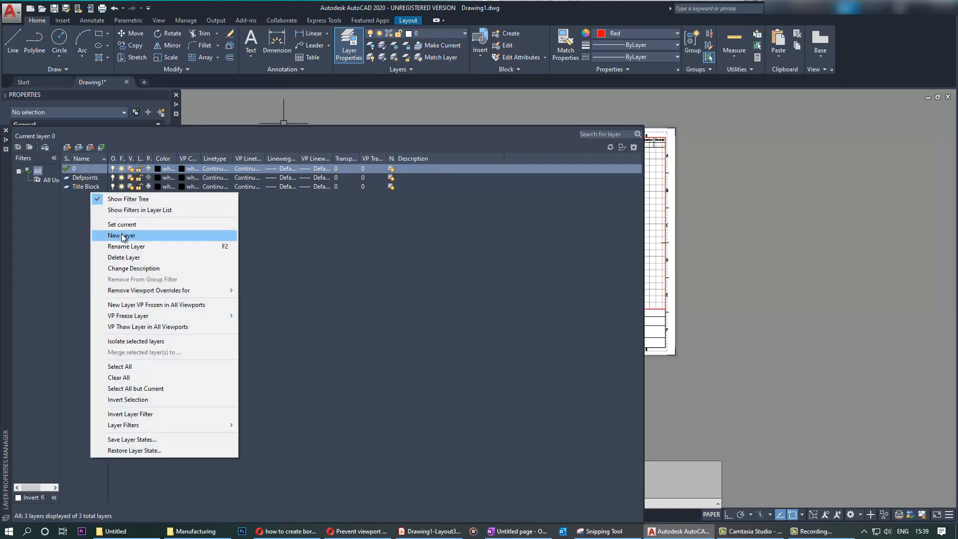
left_click(122, 236)
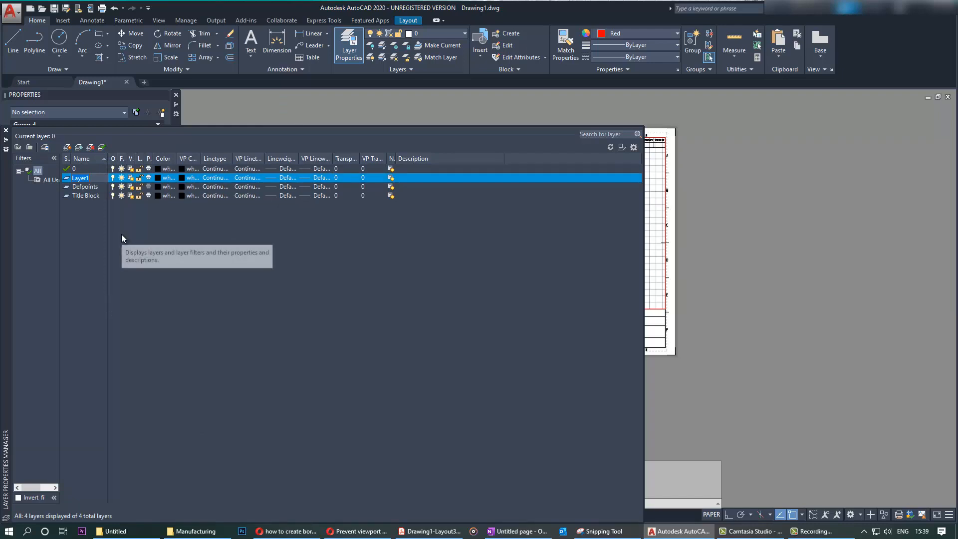
type("ViewPort")
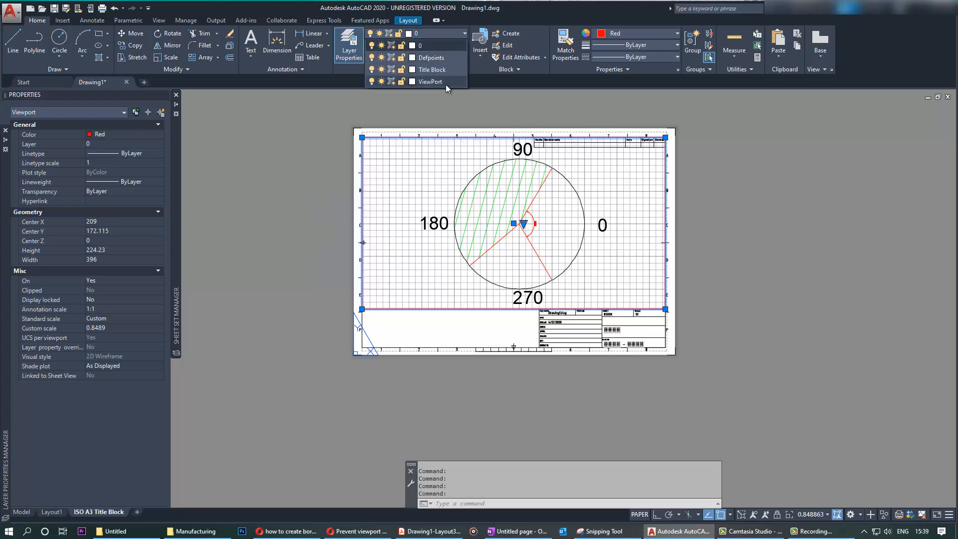
left_click(431, 81)
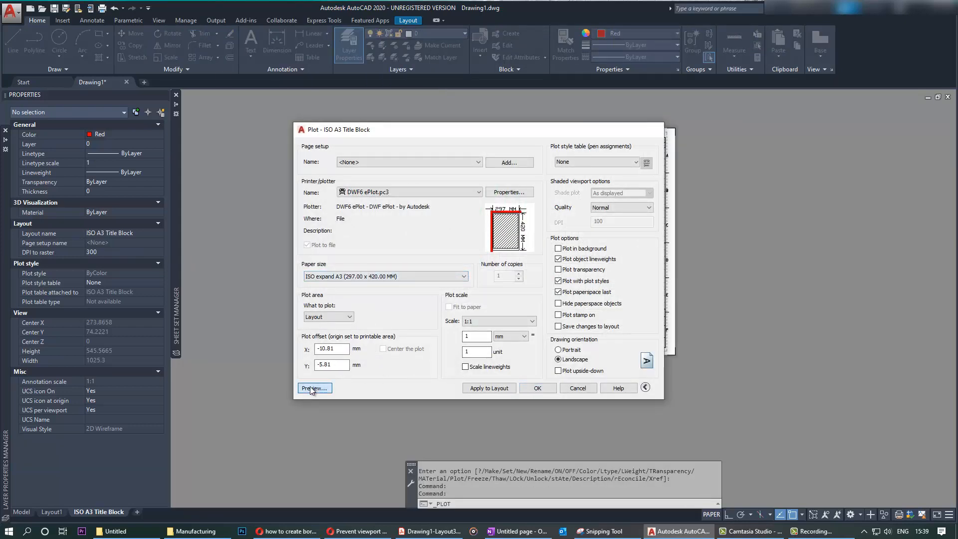
Preview the plotted sheet to confirm no viewport border shows around the circle drawing
left_click(314, 388)
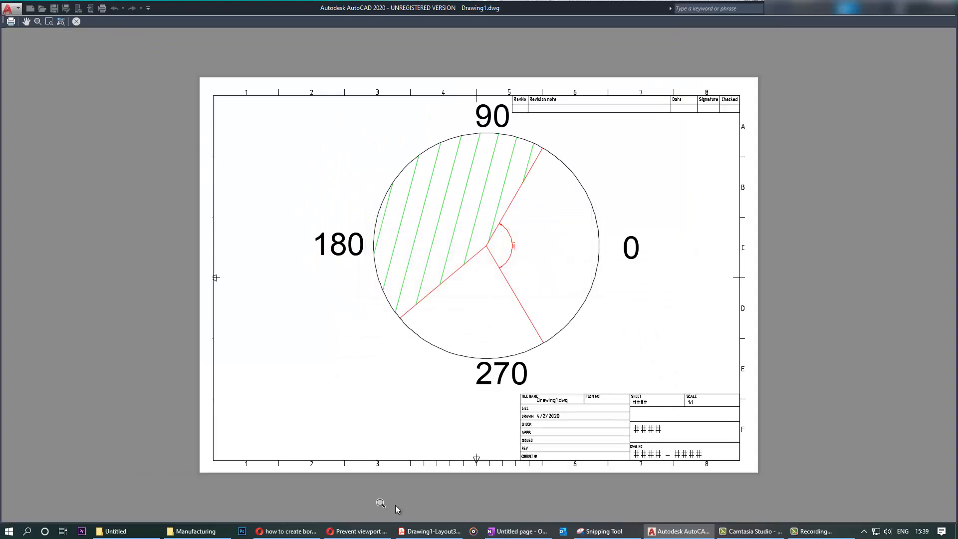
mouse_move(256, 115)
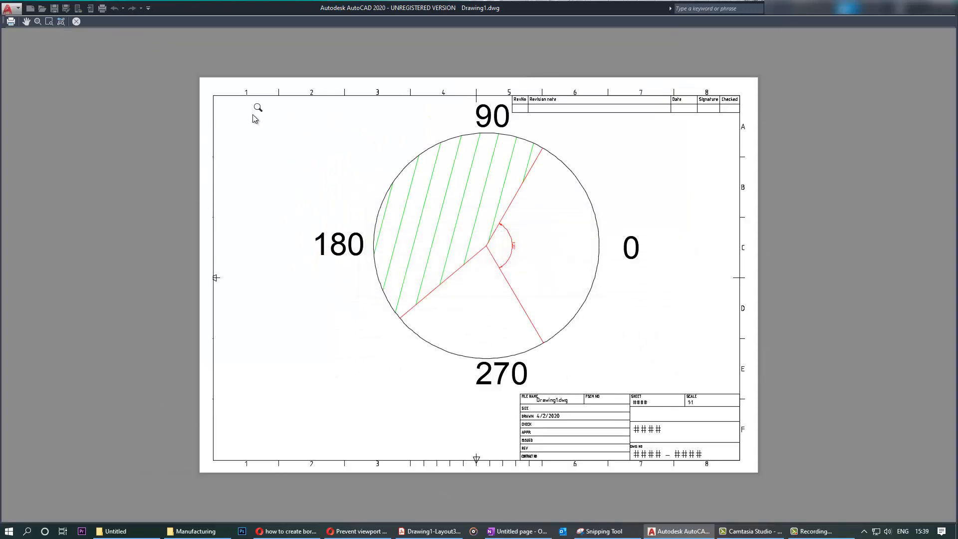
mouse_move(376, 113)
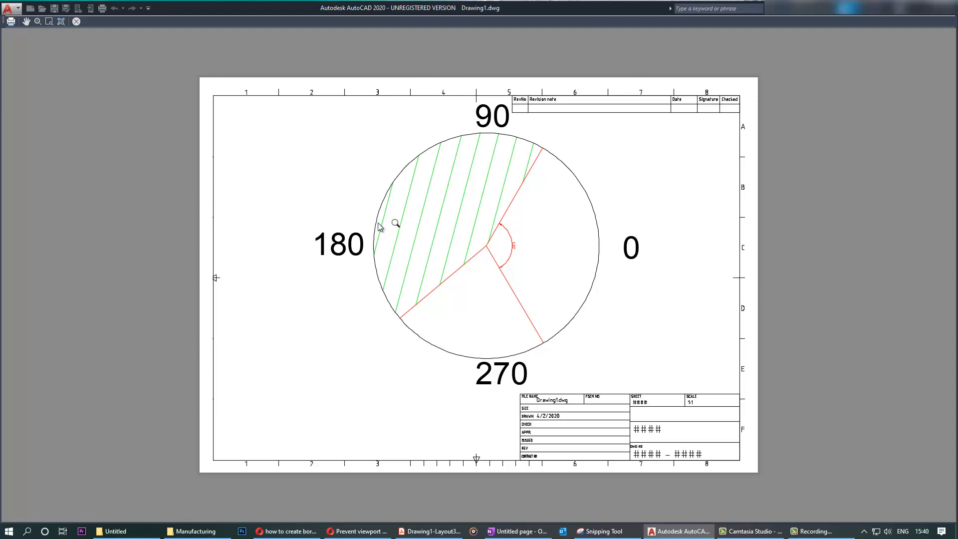
mouse_move(346, 254)
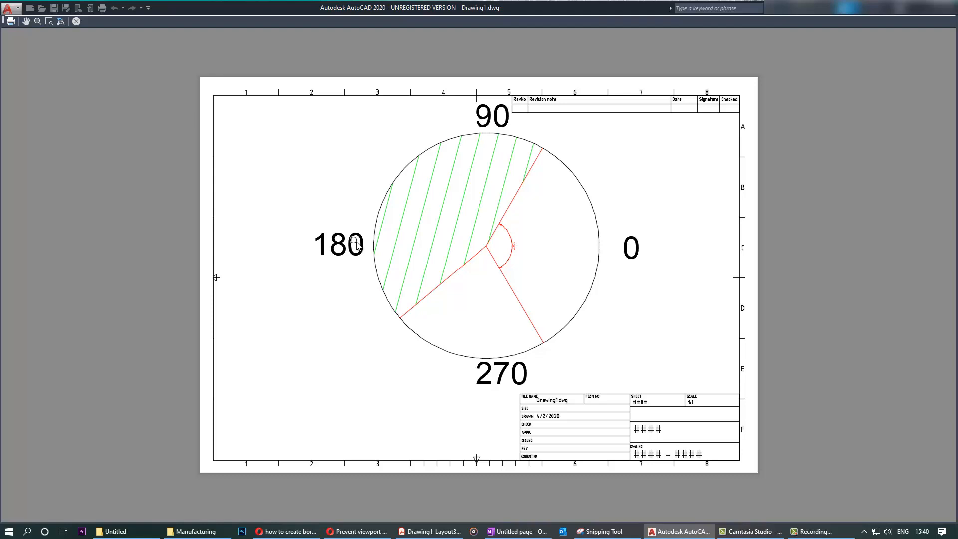
mouse_move(138, 216)
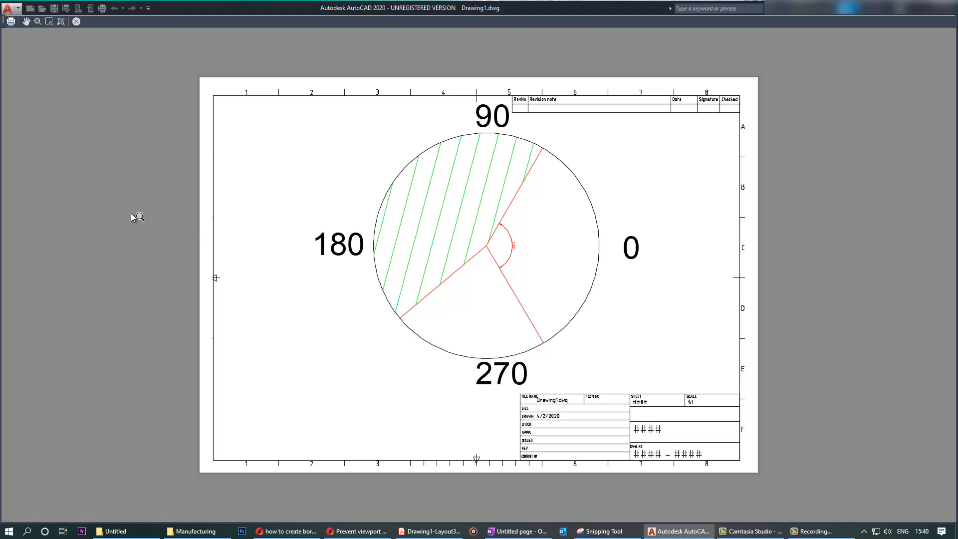
mouse_move(2, 151)
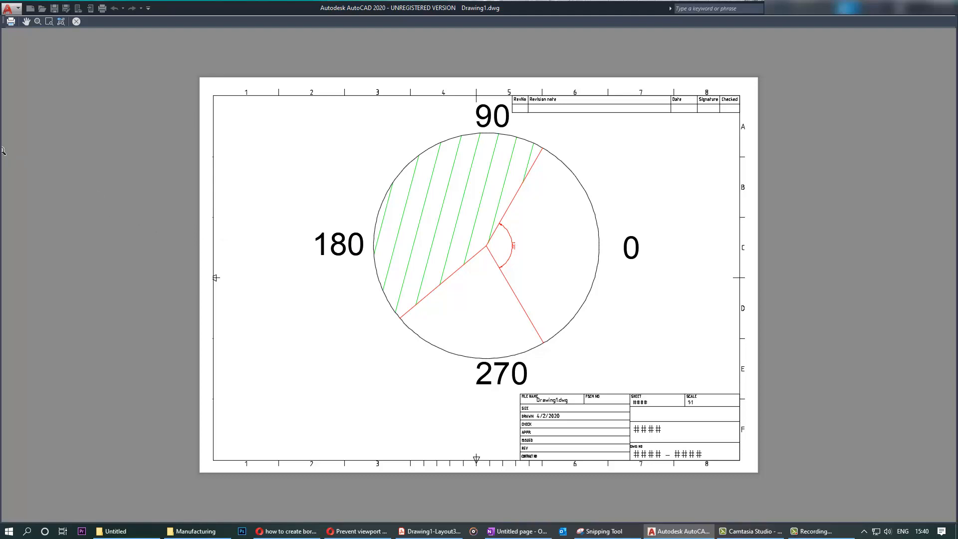